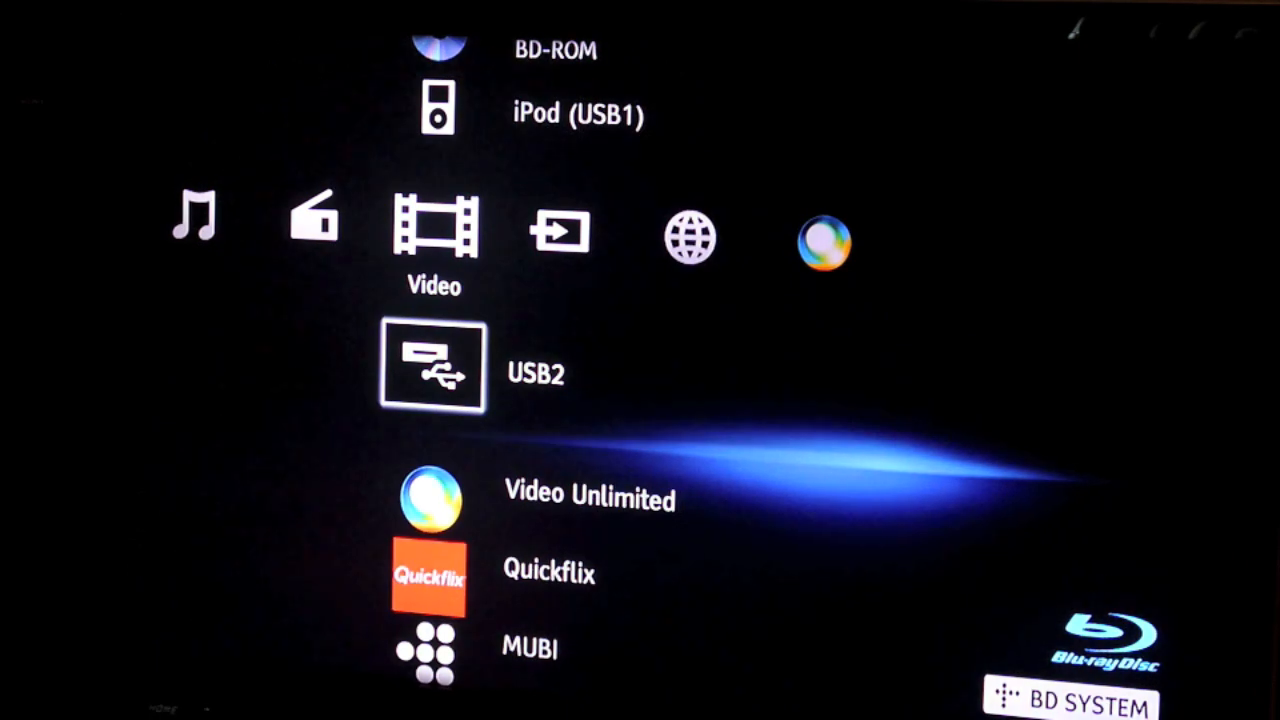
Scroll the iPod (USB1) video list to the B titles, highlighting Burn
scroll("up", 3)
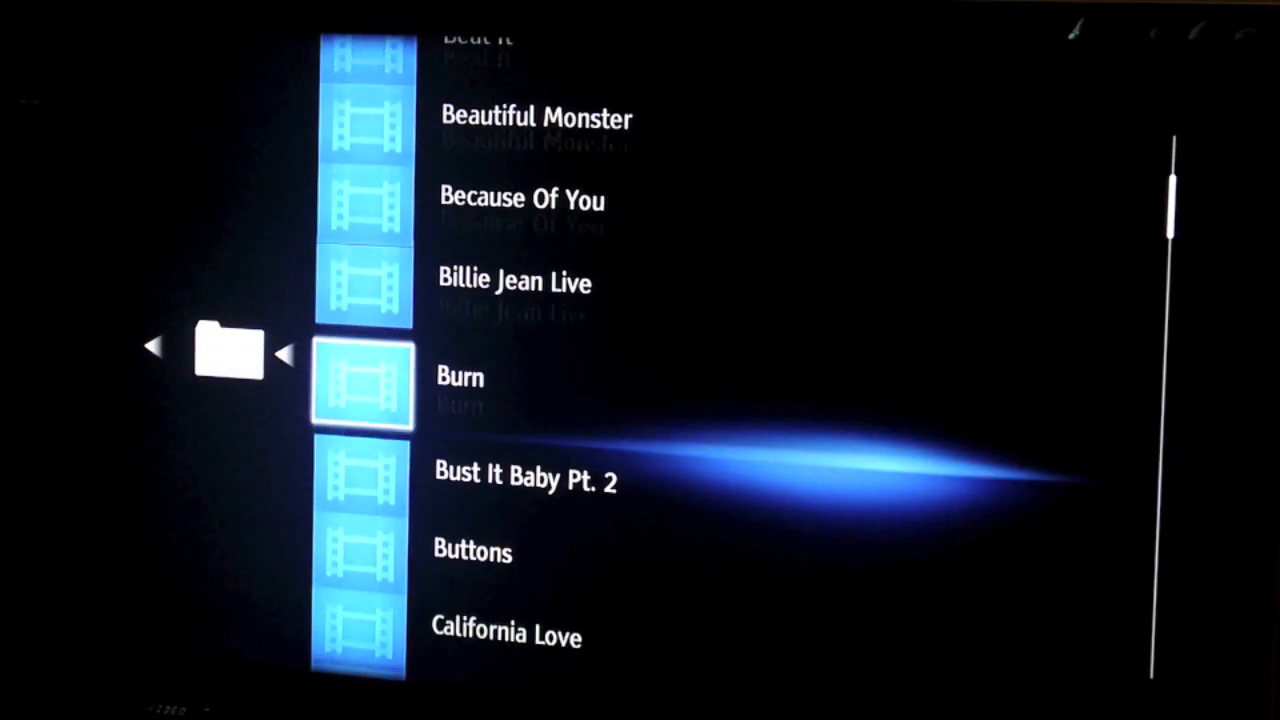
Start playing Drop It Like It's Hot so the 'Playback has started' dock notice appears
scroll("down", 3)
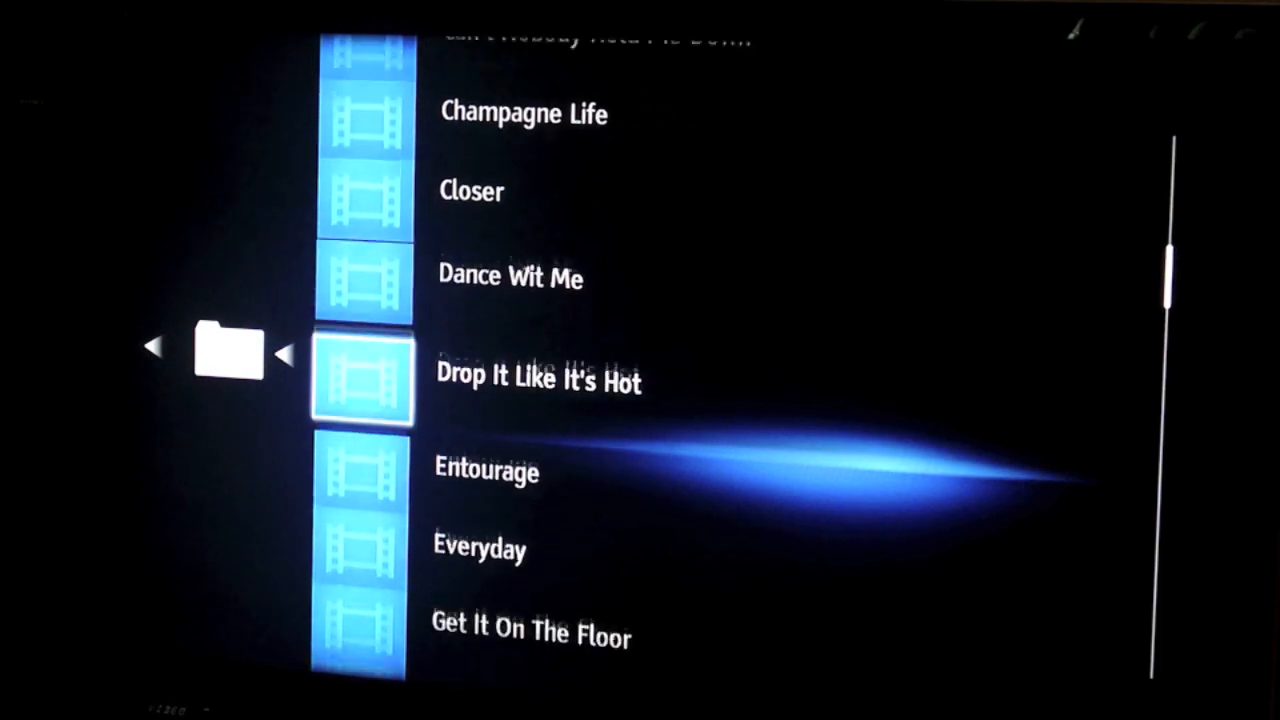
left_click(538, 380)
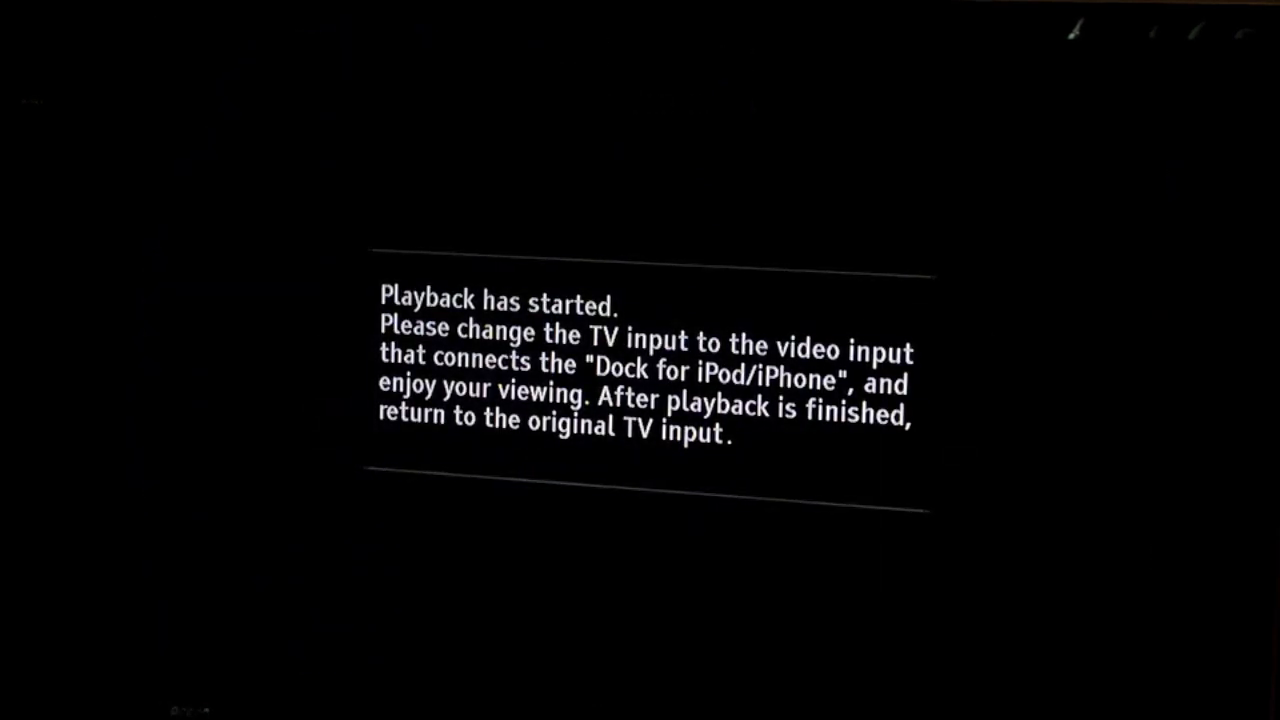